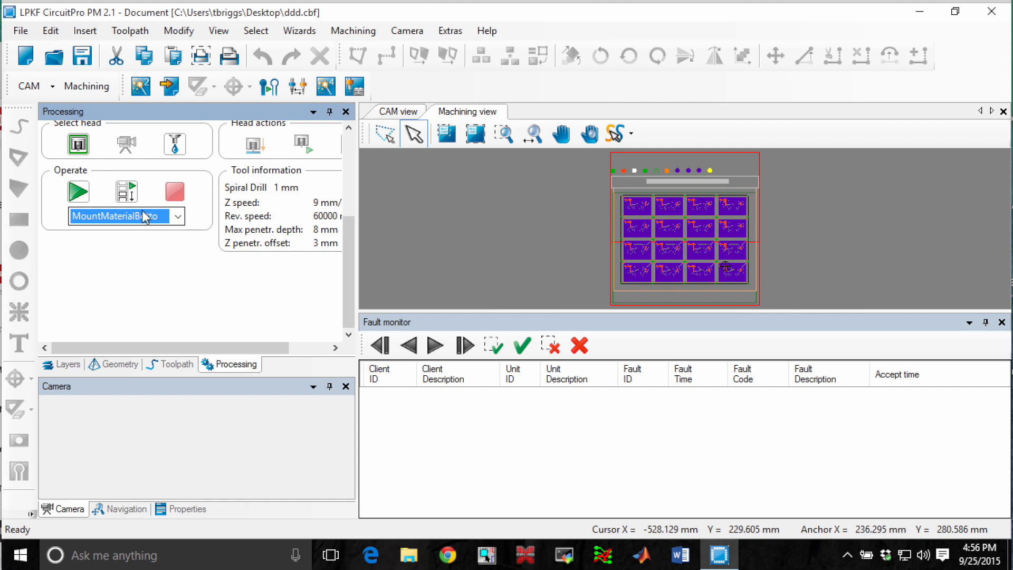
mouse_move(126, 191)
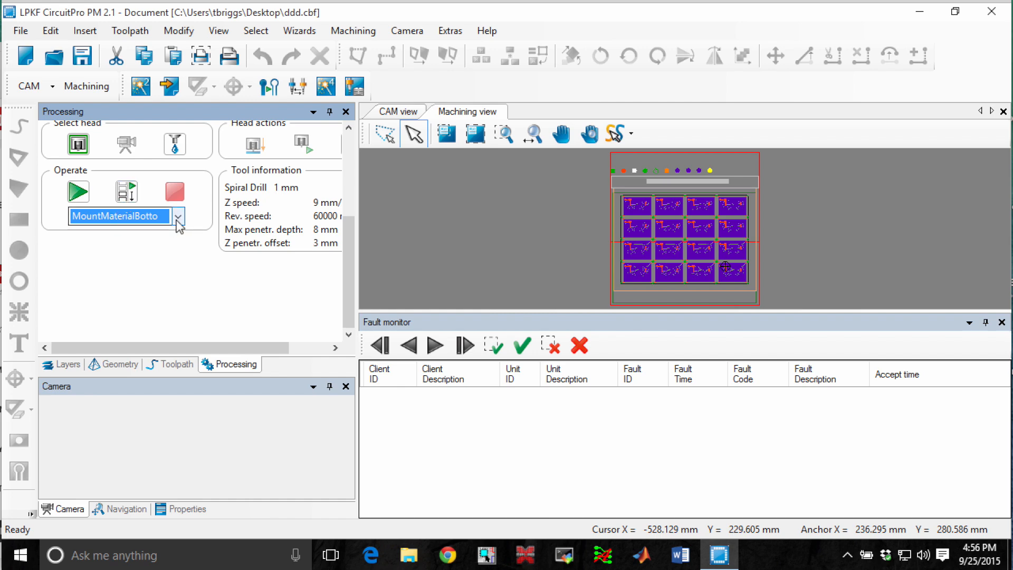
Resume processing from the MountMaterialBottom phase and confirm reading fiducials for bottom-layer alignment.
click(177, 215)
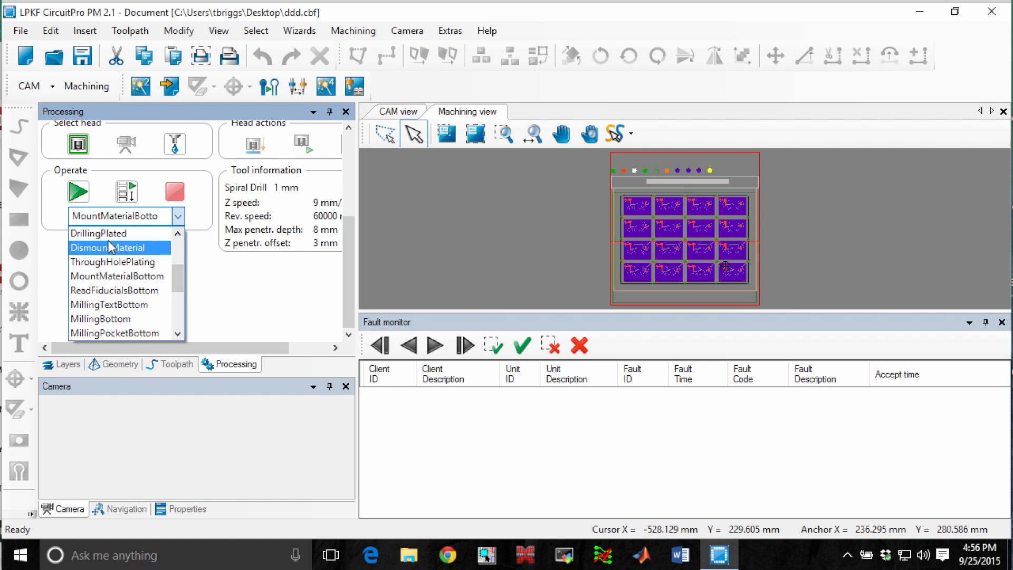
mouse_move(98, 252)
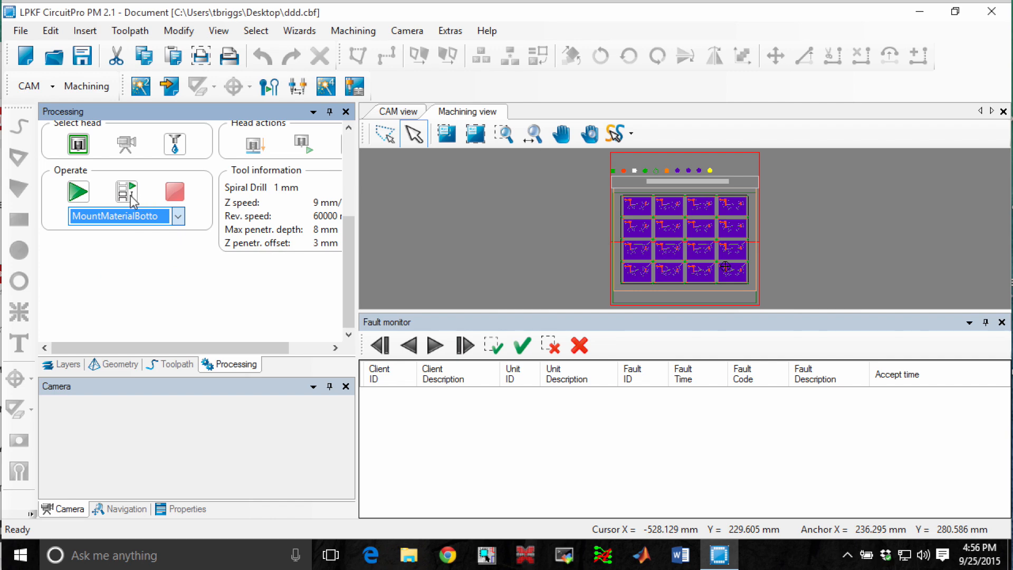
mouse_move(131, 200)
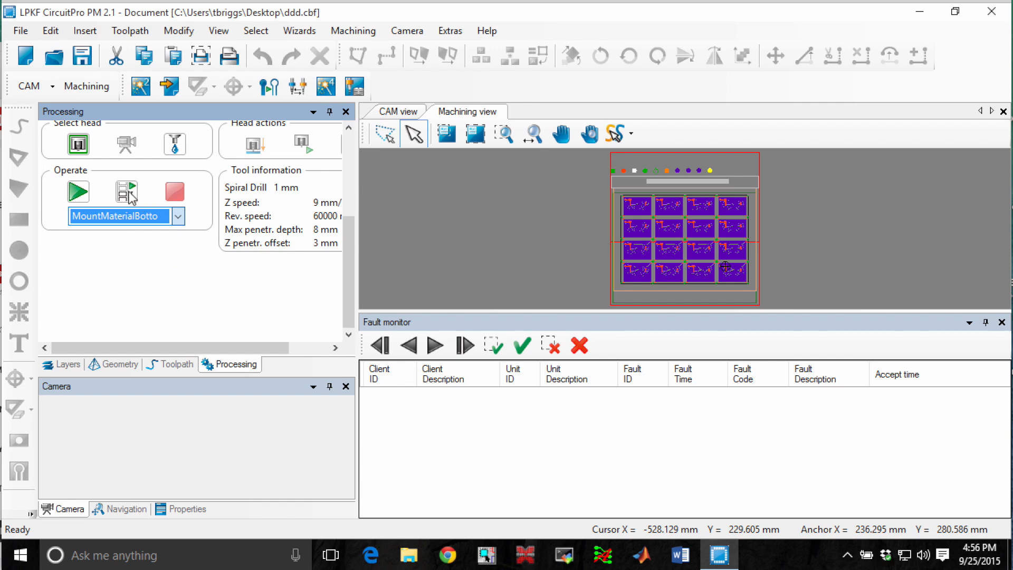
click(126, 192)
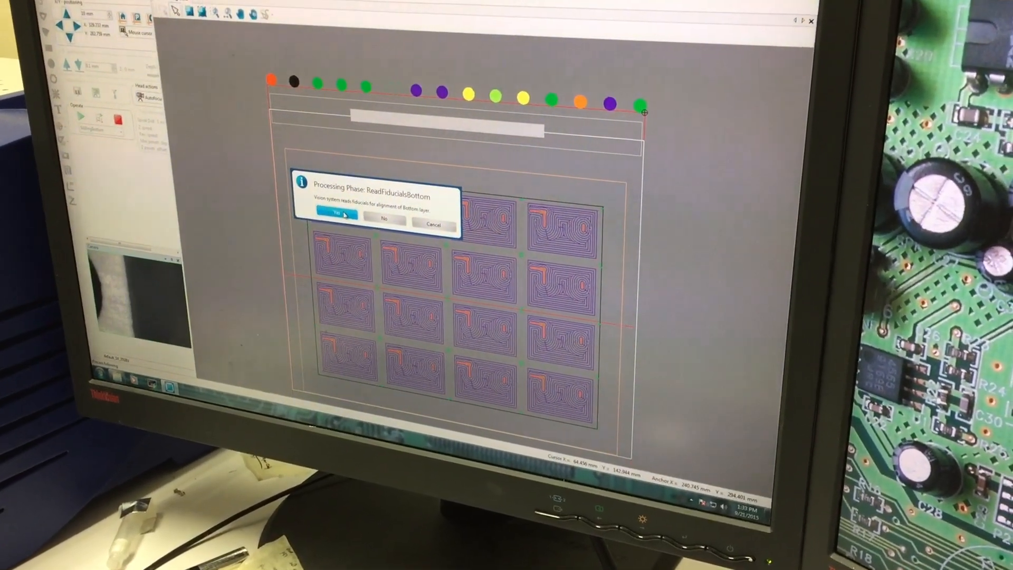
click(335, 214)
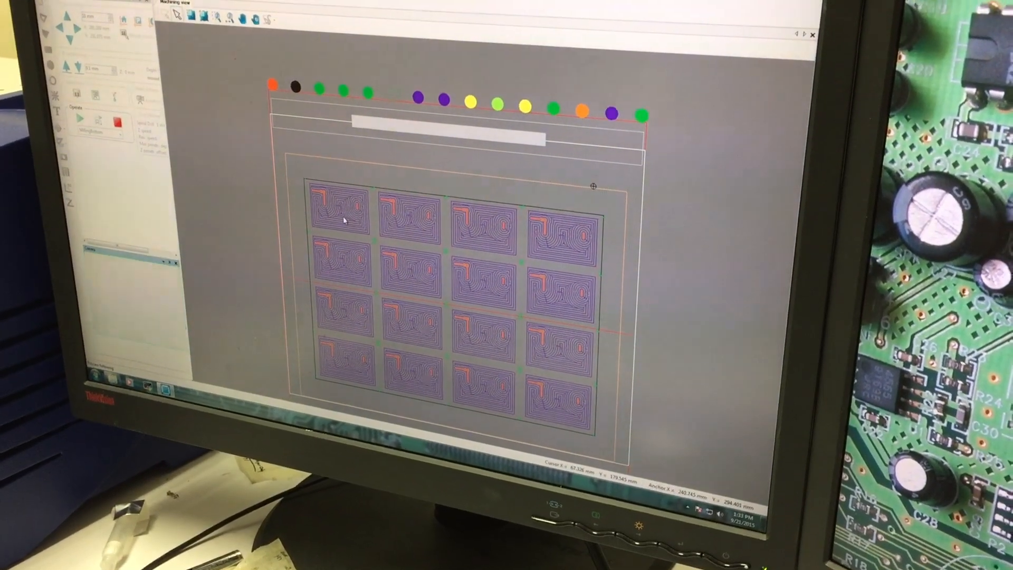